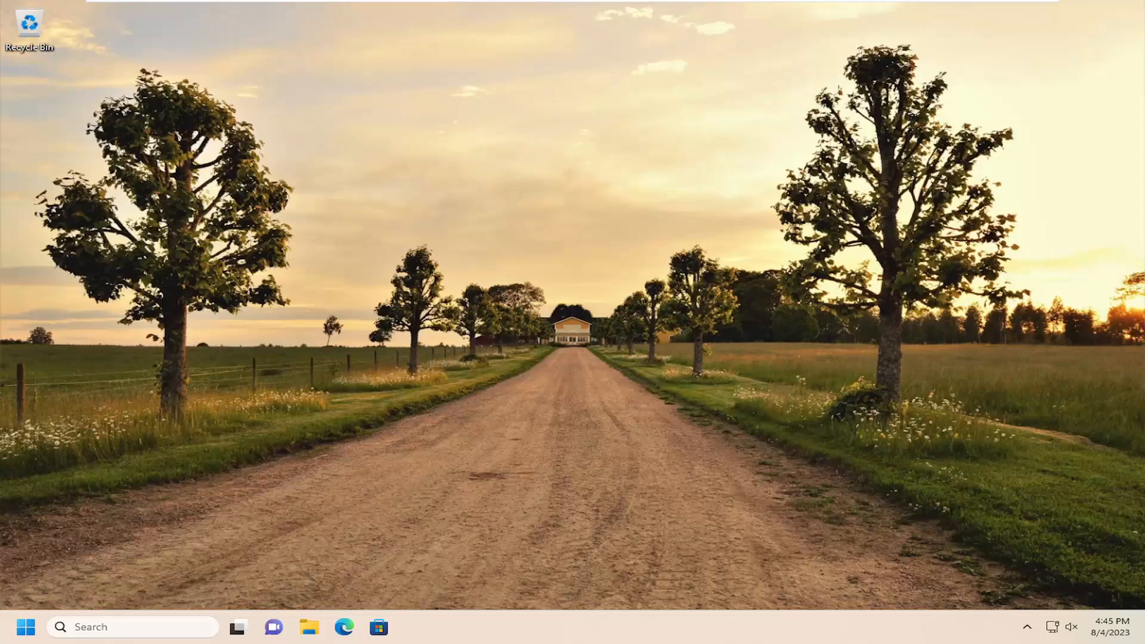
{"action": "mouse_move", "coordinate": [130, 632]}
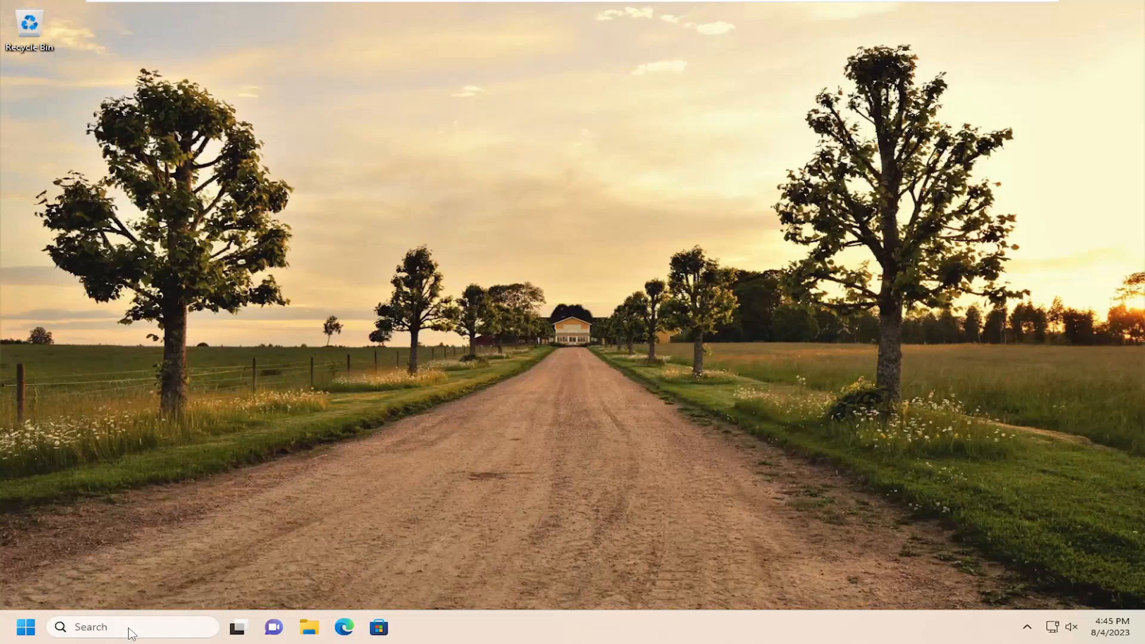
Step: Find 'services' in Start search and launch the Services console
{"action": "type", "text": "services"}
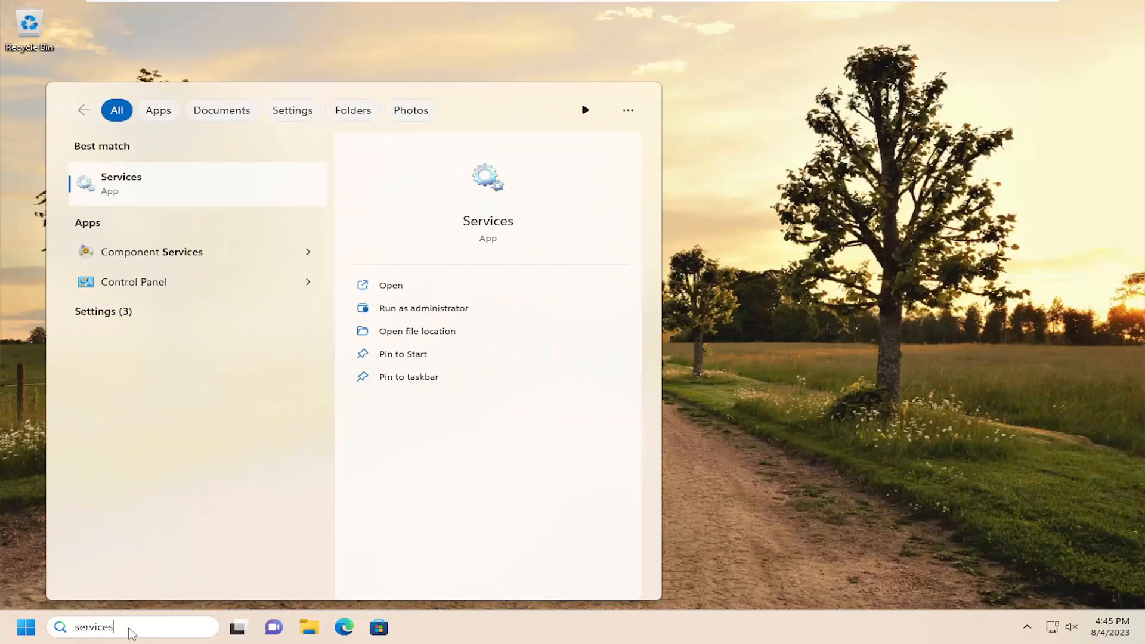
{"action": "mouse_move", "coordinate": [138, 186]}
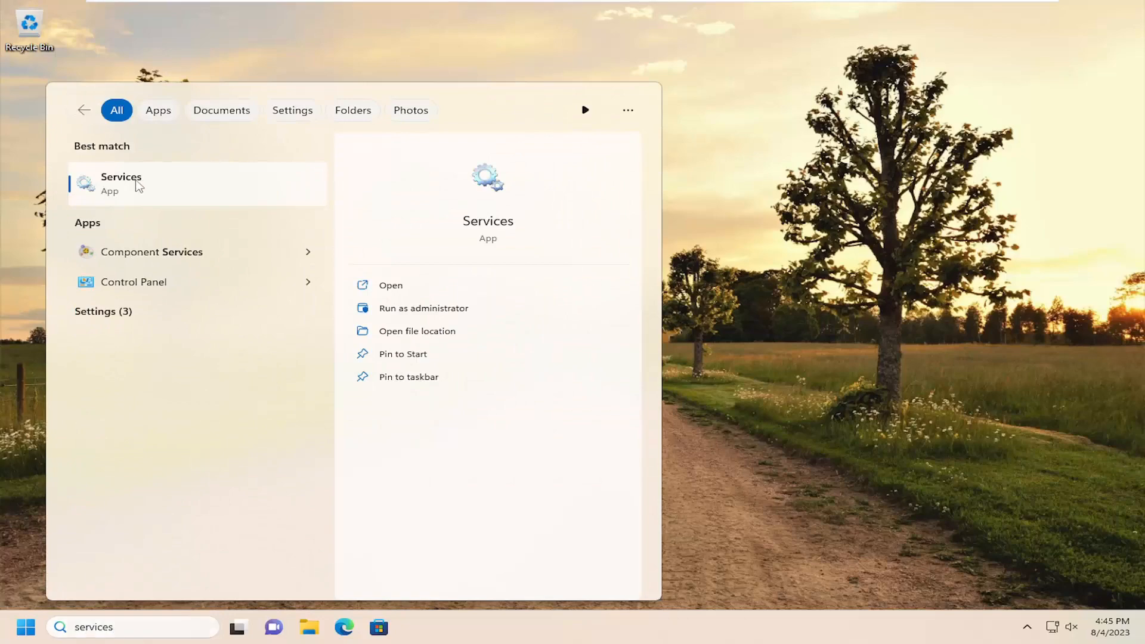
{"action": "left_click", "coordinate": [391, 285]}
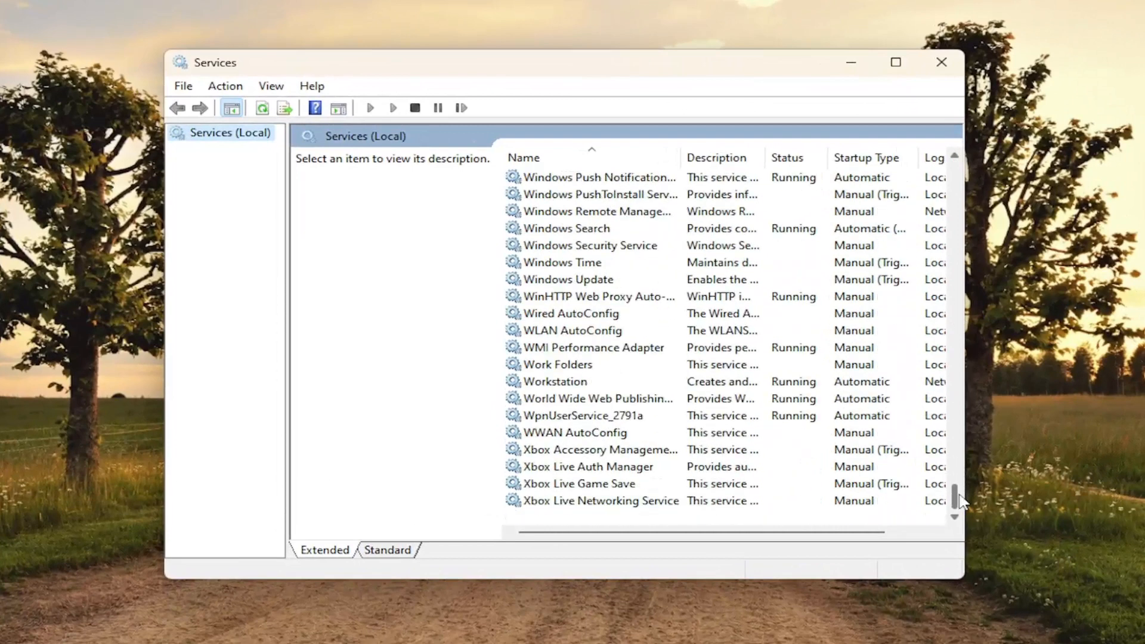
Step: Stop and start the Windows Search service from its properties dialog
{"action": "left_click", "coordinate": [565, 228]}
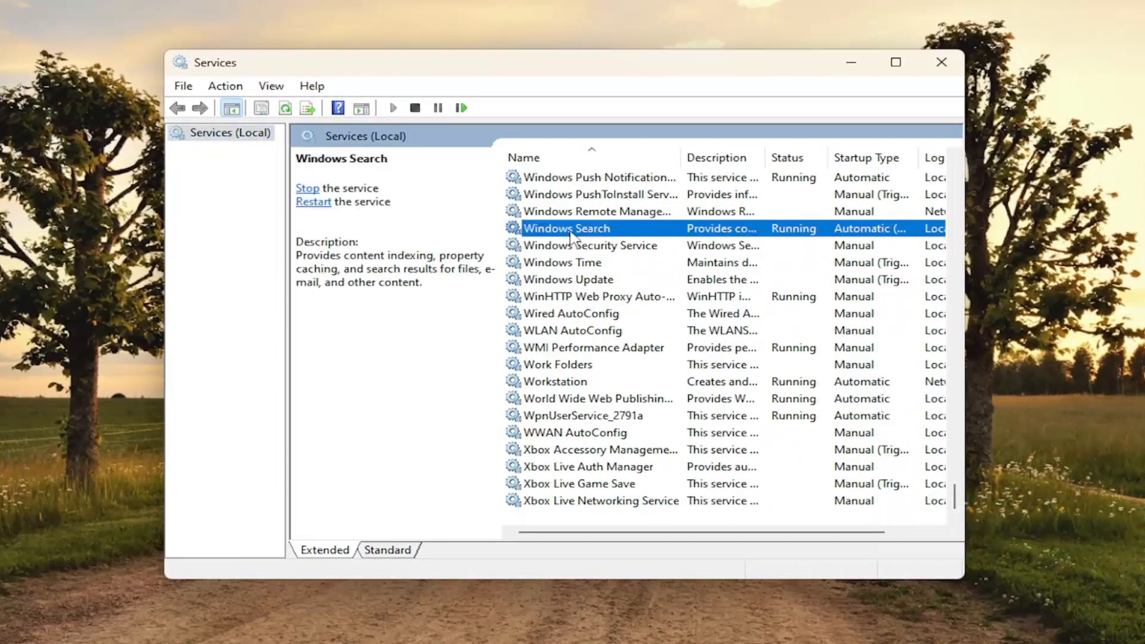
{"action": "double_click", "coordinate": [567, 227]}
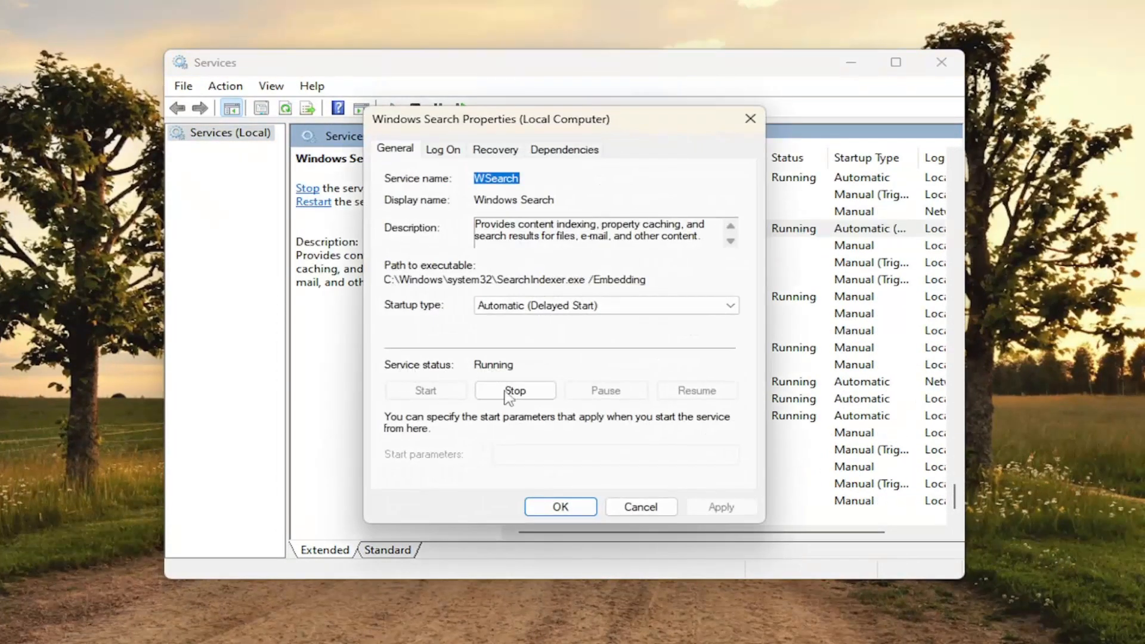
{"action": "left_click", "coordinate": [515, 390]}
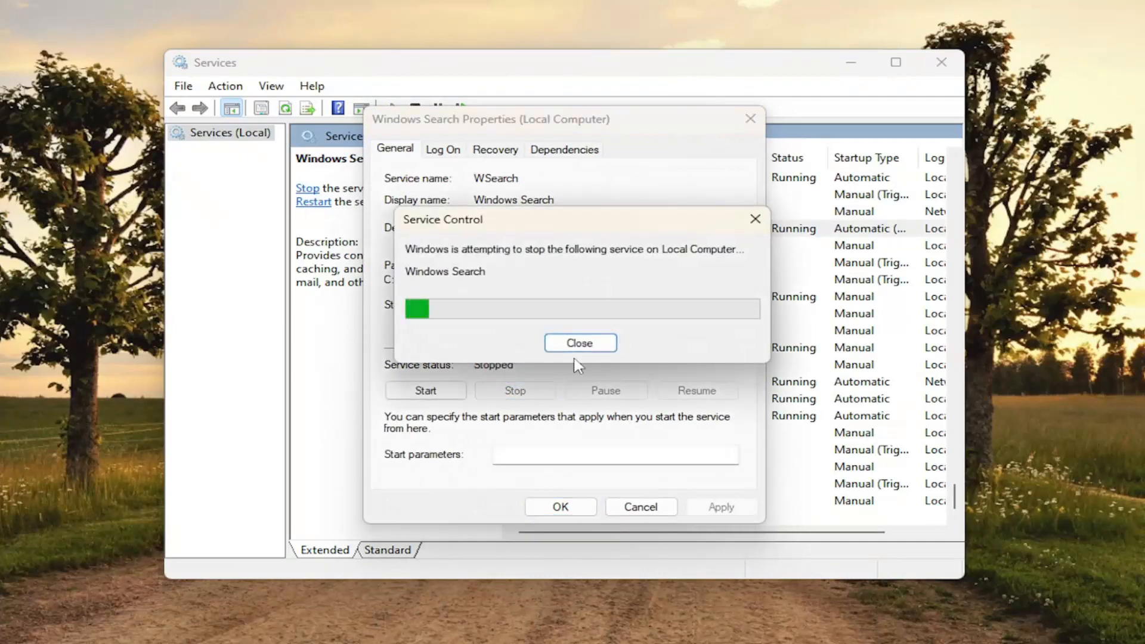
{"action": "left_click", "coordinate": [425, 390]}
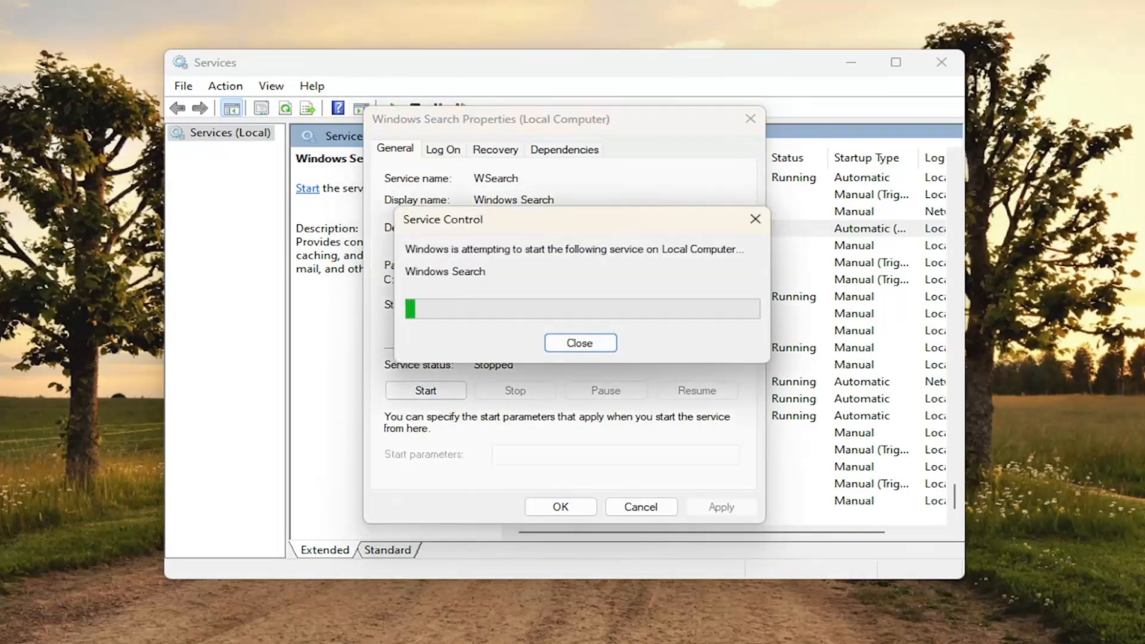
Step: Keep startup type as Automatic (Delayed Start) and confirm the properties
{"action": "left_click", "coordinate": [580, 342]}
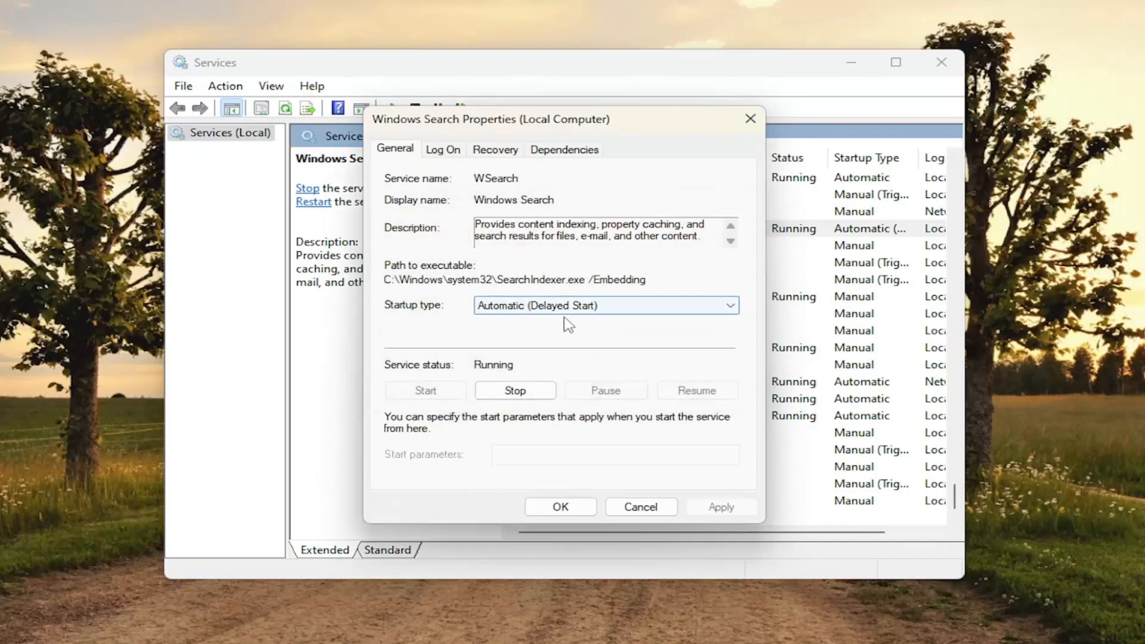
{"action": "left_click", "coordinate": [726, 306]}
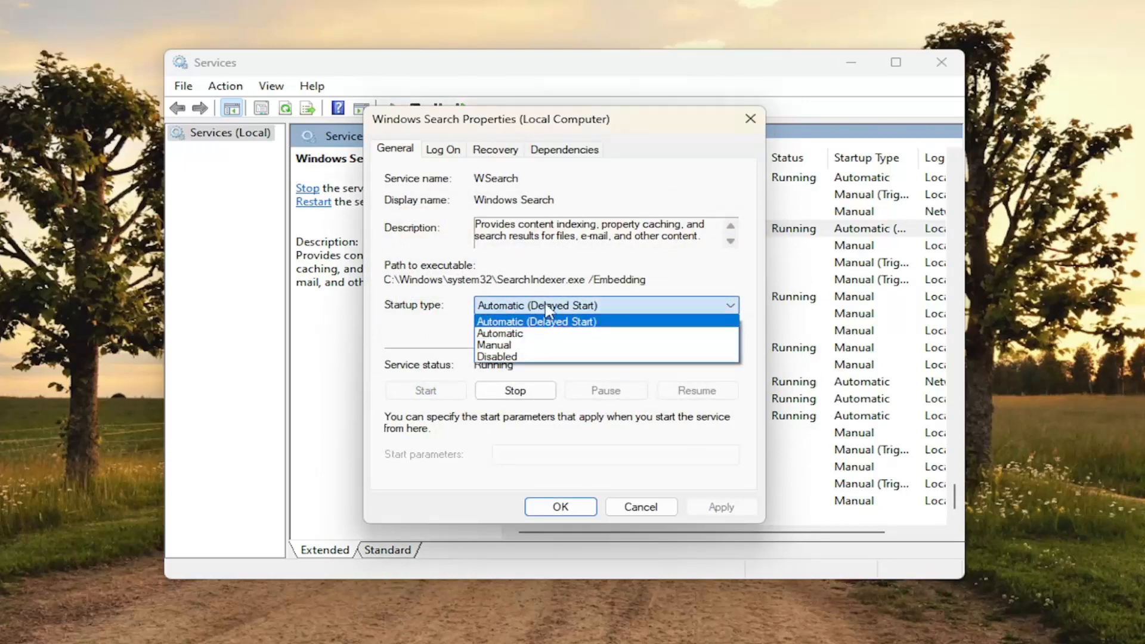
{"action": "left_click", "coordinate": [536, 321]}
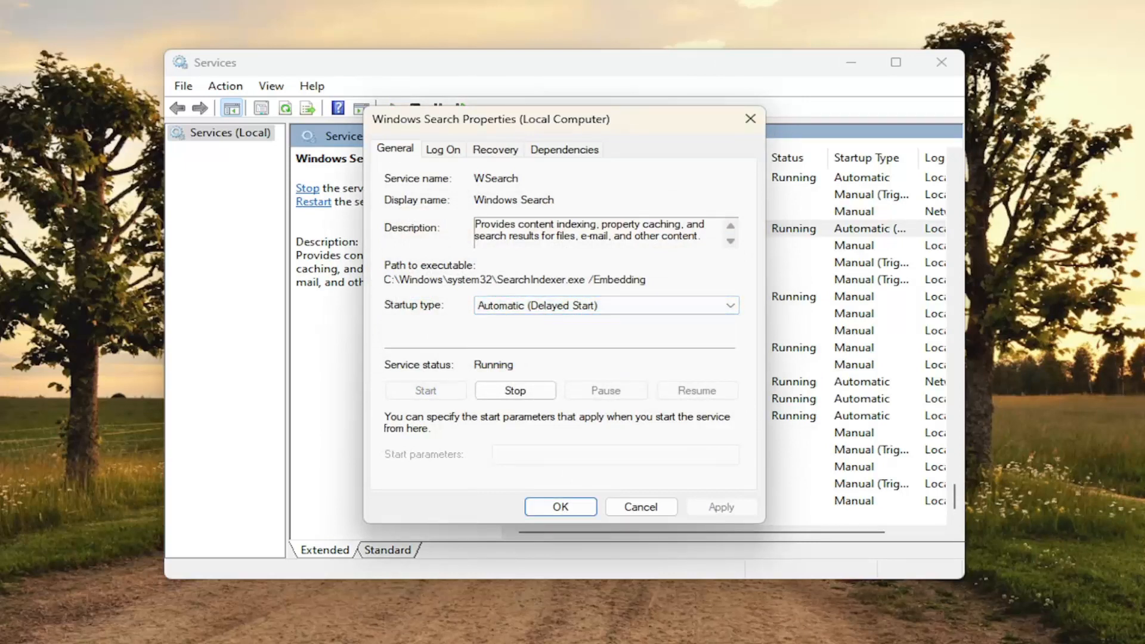
{"action": "mouse_move", "coordinate": [560, 507]}
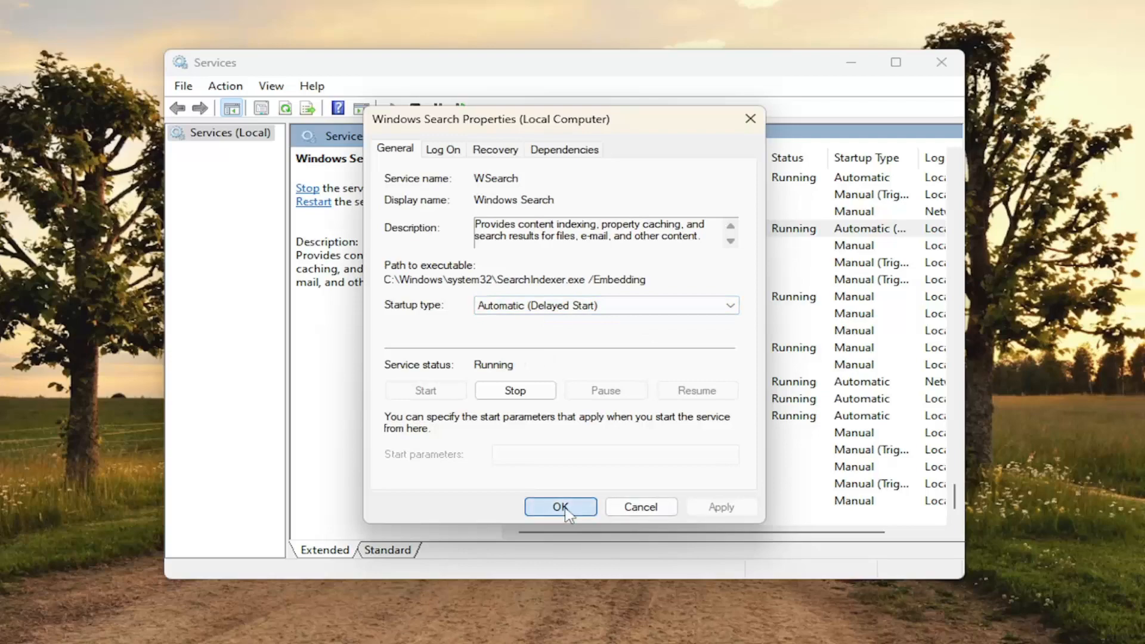
{"action": "left_click", "coordinate": [559, 506]}
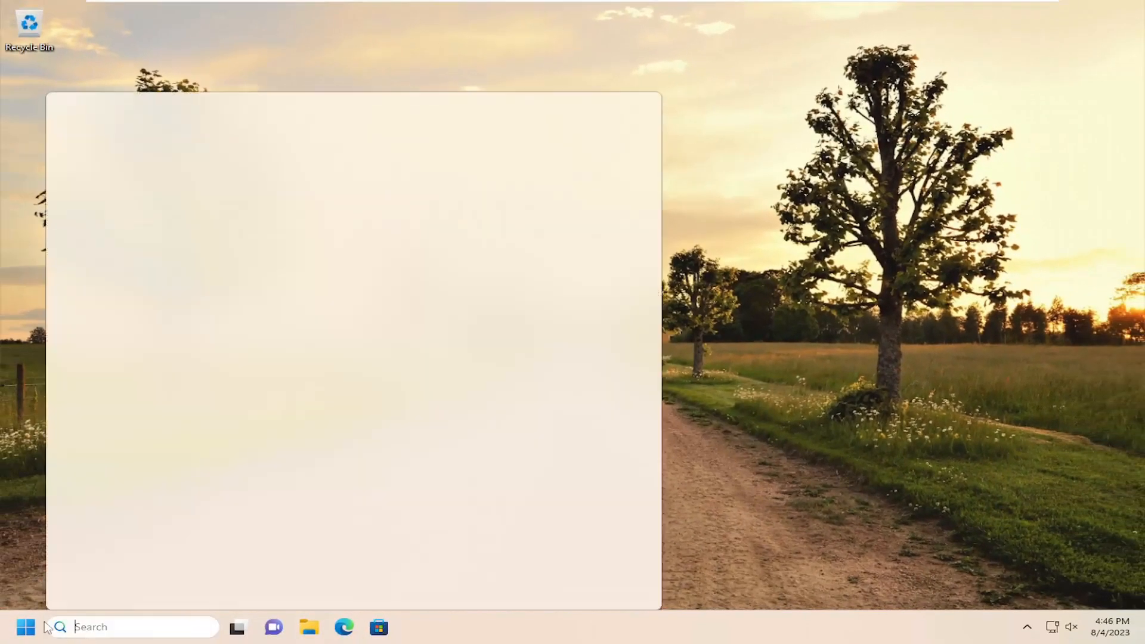
Step: Launch Command Prompt as administrator, allowing it through UAC
{"action": "type", "text": "cmd"}
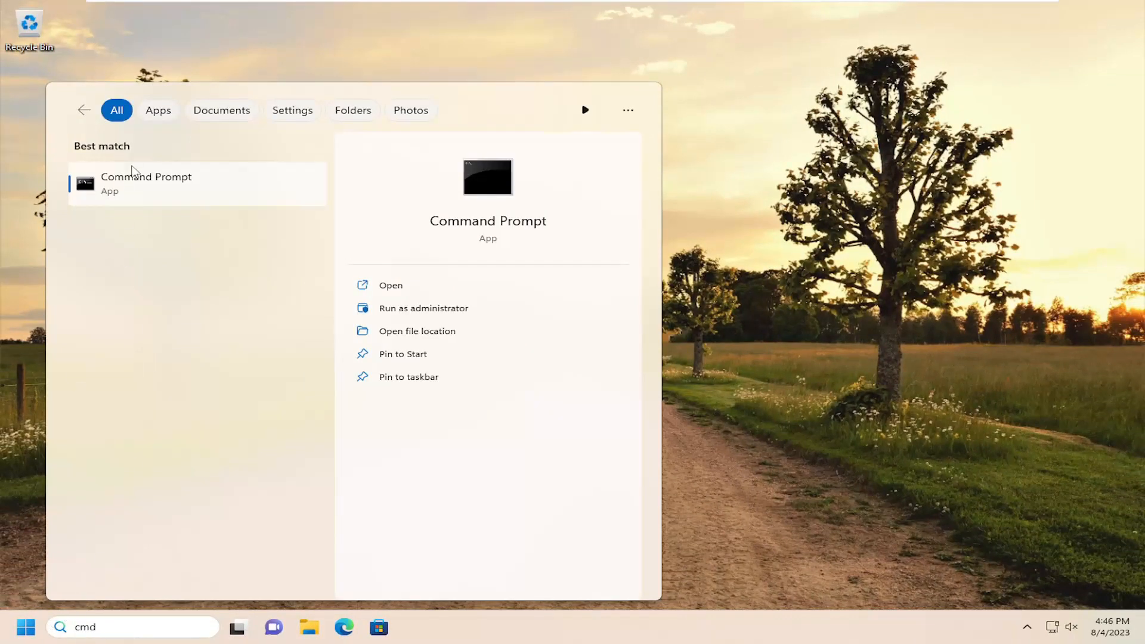
{"action": "right_click", "coordinate": [146, 183]}
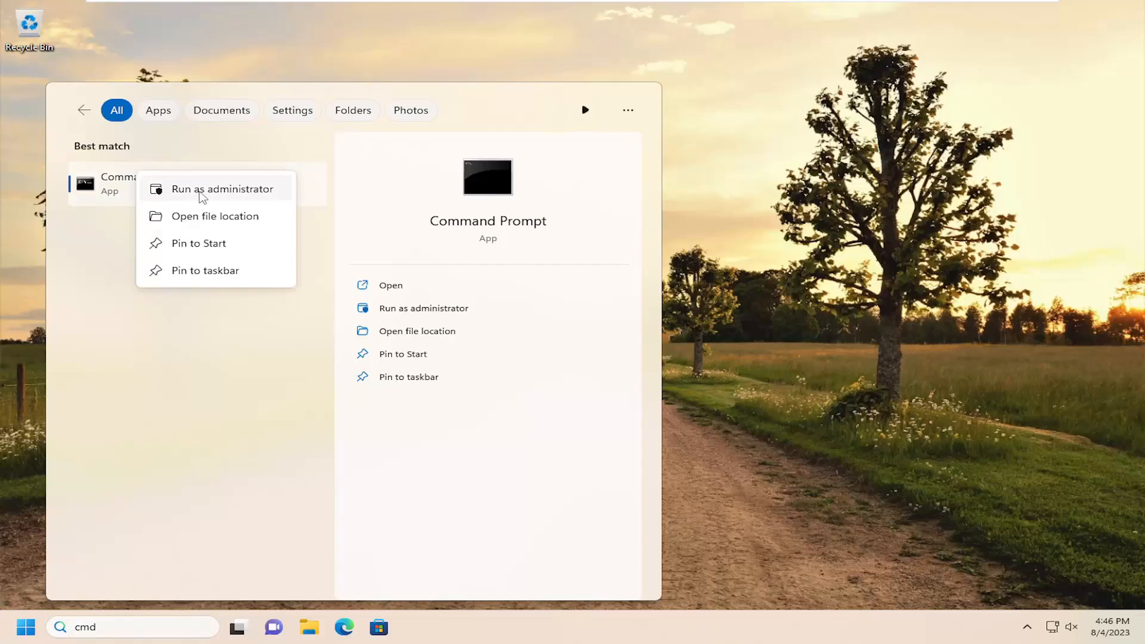
{"action": "left_click", "coordinate": [225, 188]}
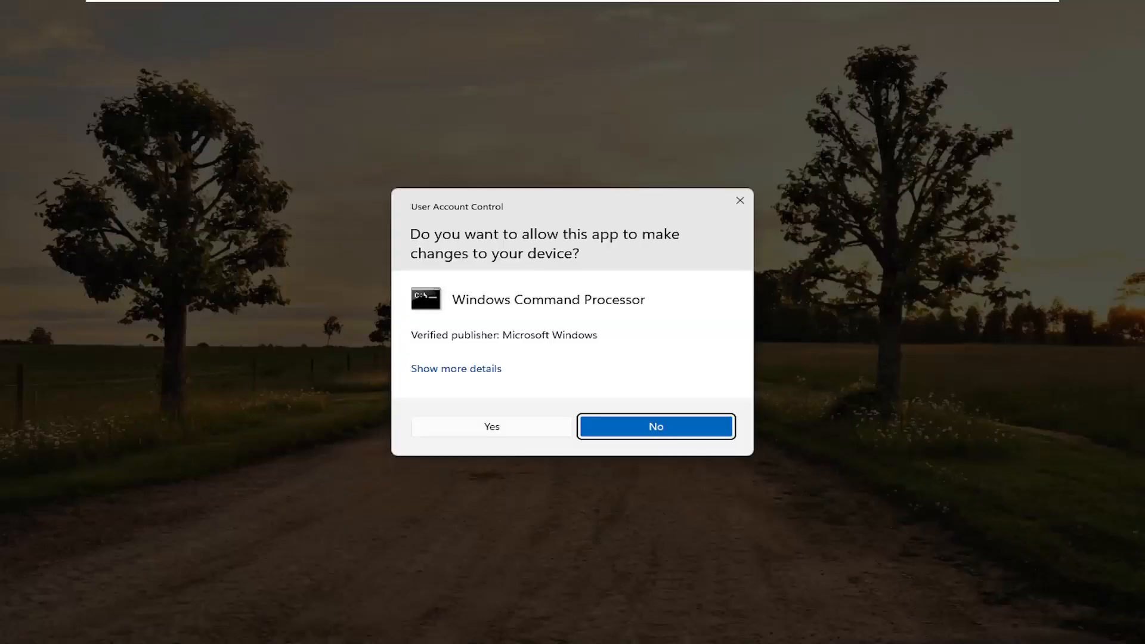
{"action": "left_click", "coordinate": [490, 426]}
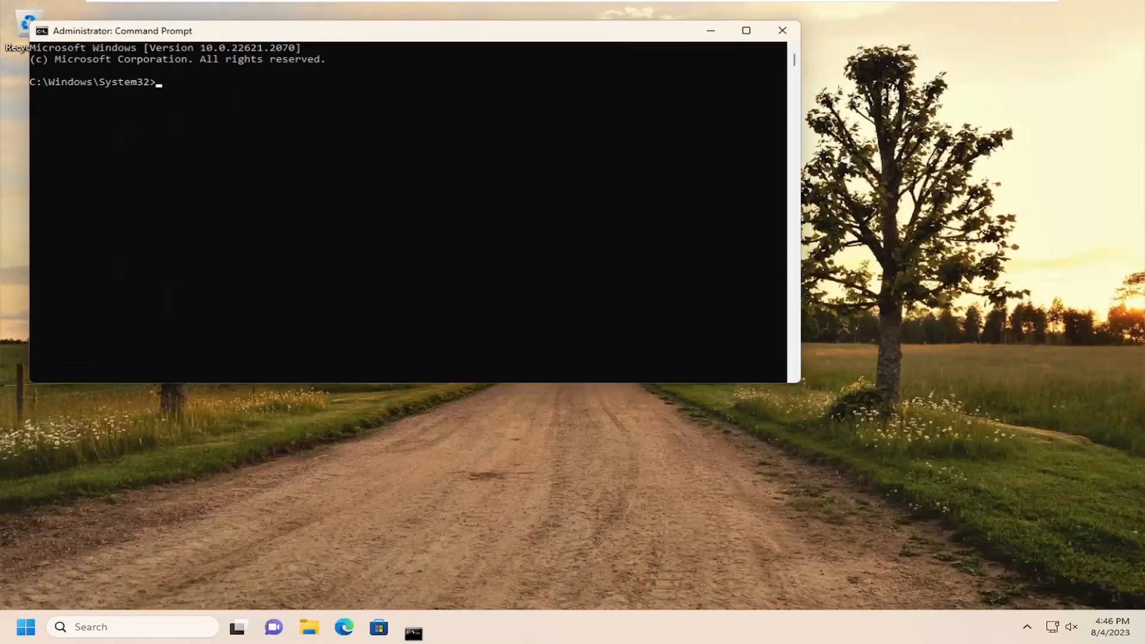
{"action": "left_click_drag", "start_coordinate": [409, 31], "coordinate": [423, 48]}
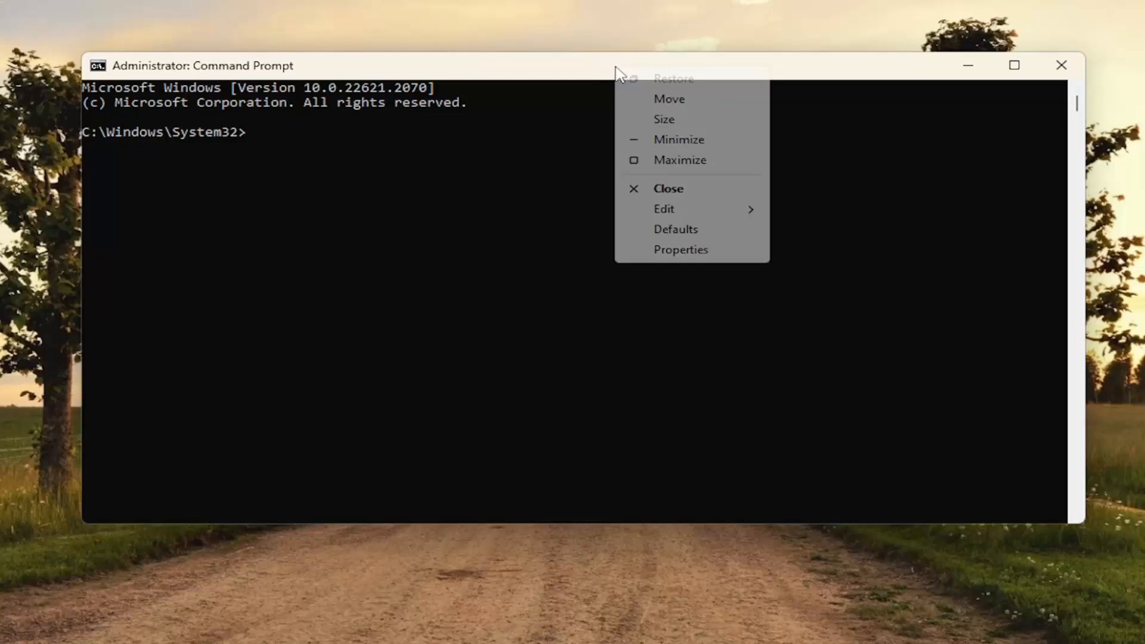
Step: Run 'msdt.exe /id SearchDiagnostic' and close the command window
{"action": "type", "text": "msdt.exe /id SearchDiagnostic"}
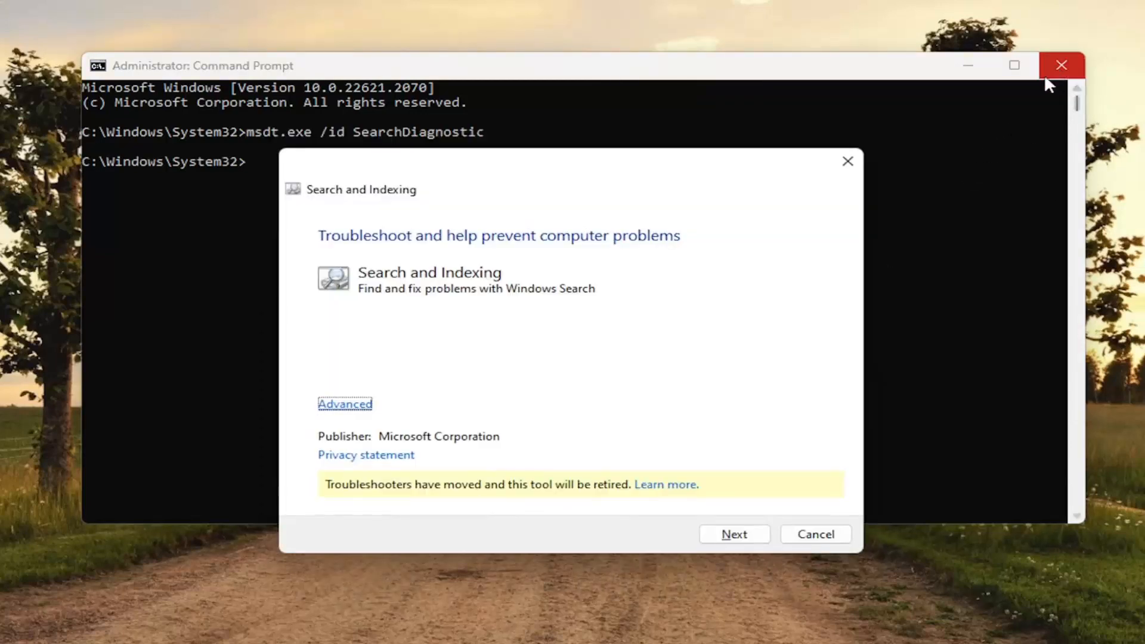
{"action": "left_click", "coordinate": [1061, 64]}
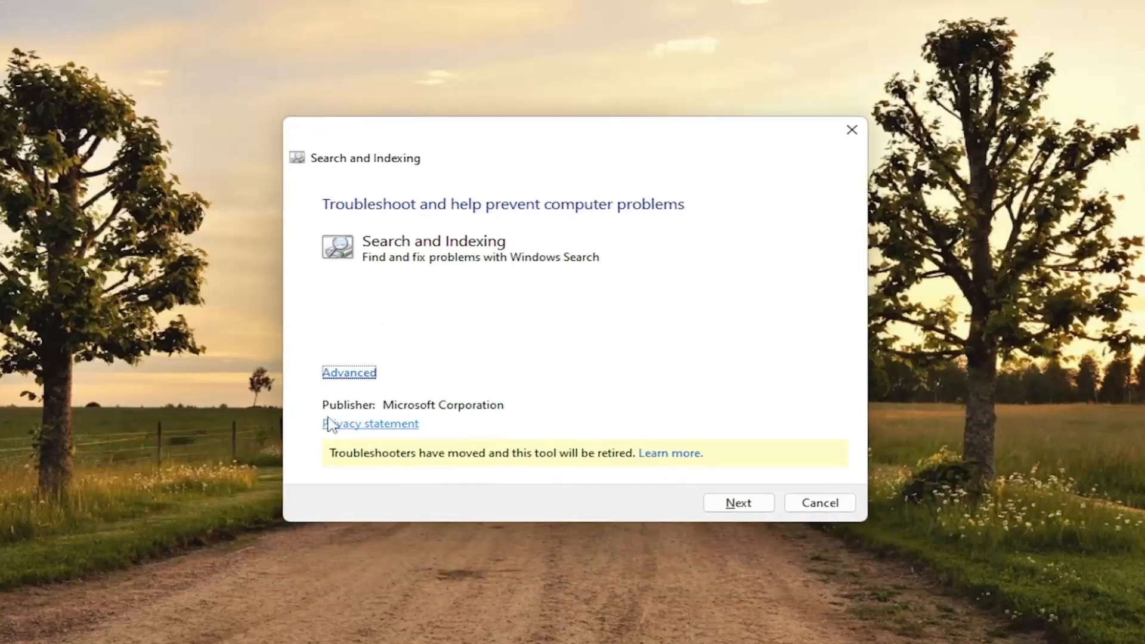
Step: Run the troubleshooter with automatic repairs for 'Can't start a search', finding no problem, and close it
{"action": "left_click", "coordinate": [349, 372]}
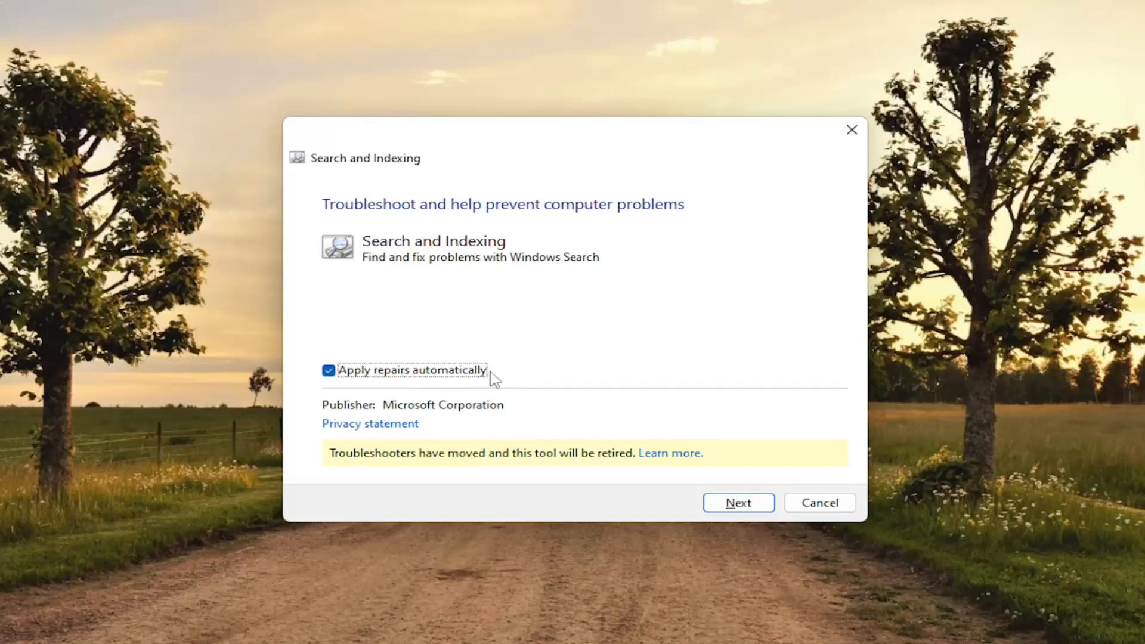
{"action": "left_click", "coordinate": [737, 502]}
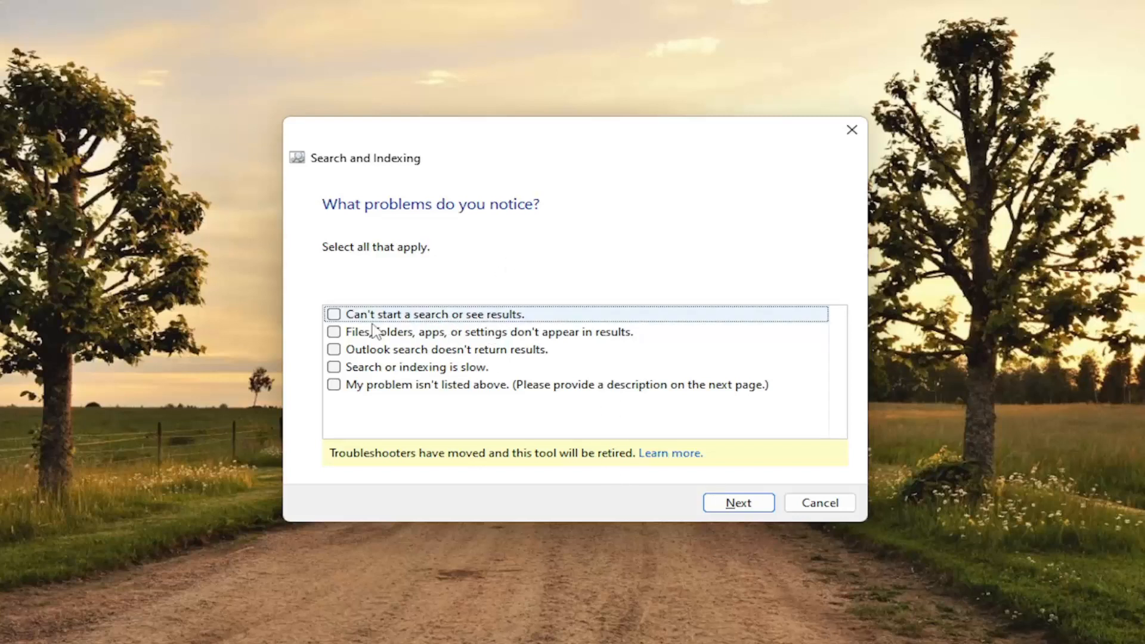
{"action": "left_click", "coordinate": [334, 367]}
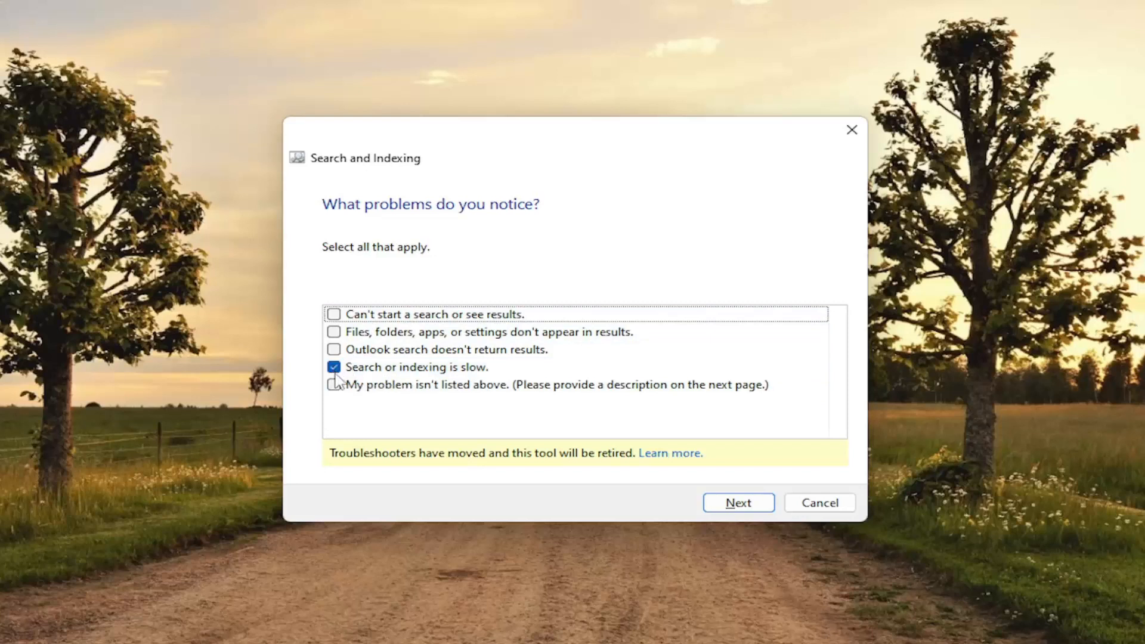
{"action": "left_click", "coordinate": [334, 313]}
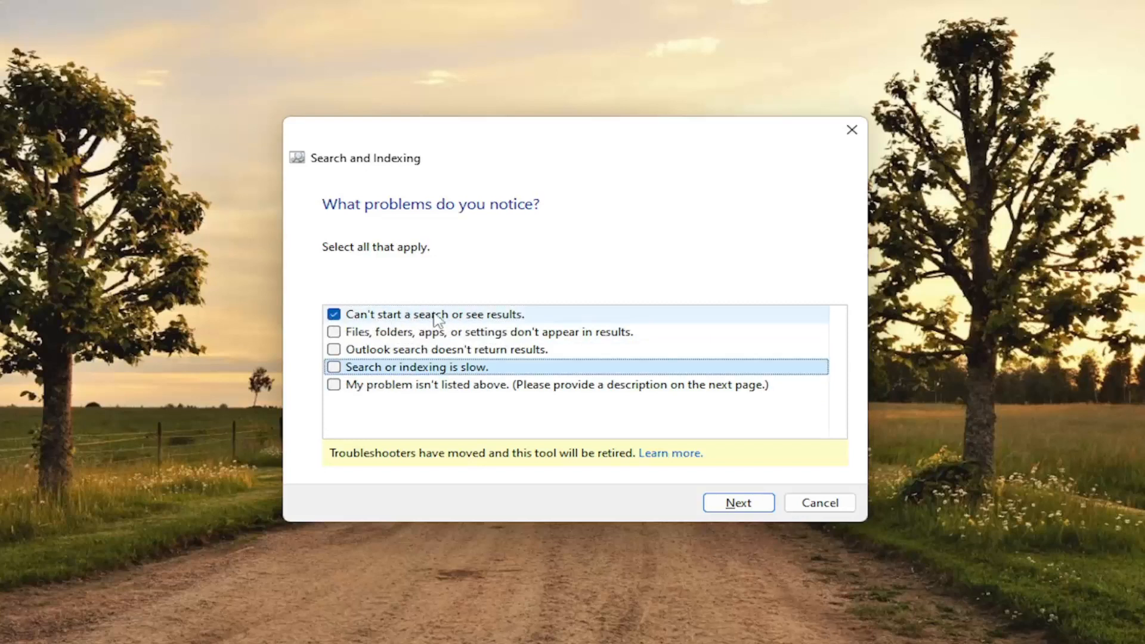
{"action": "left_click", "coordinate": [737, 502]}
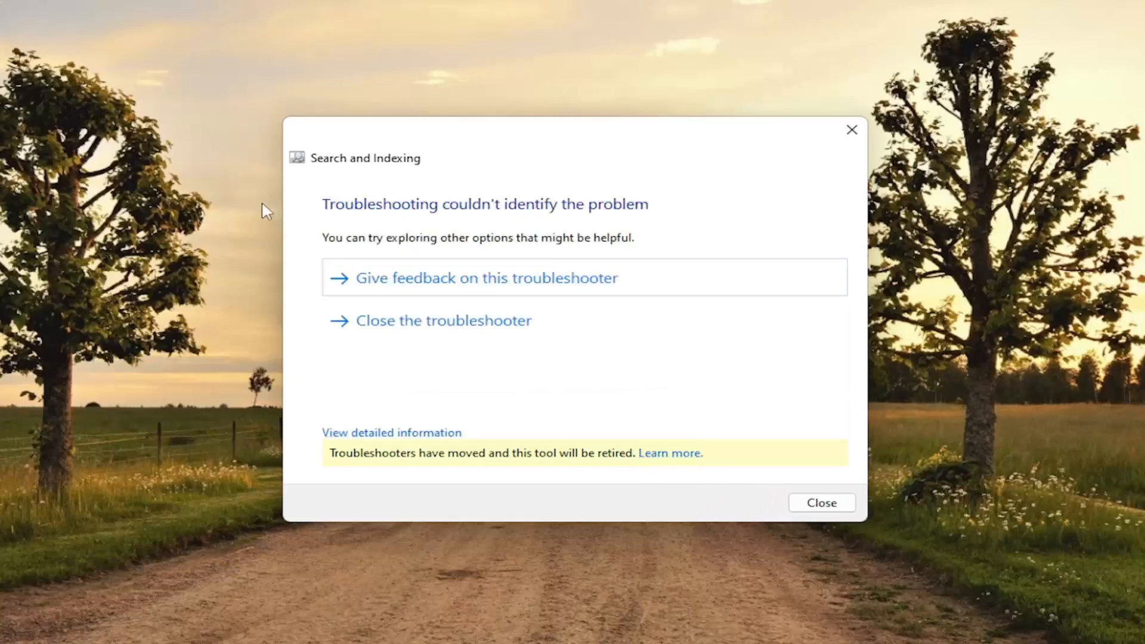
{"action": "left_click", "coordinate": [820, 502]}
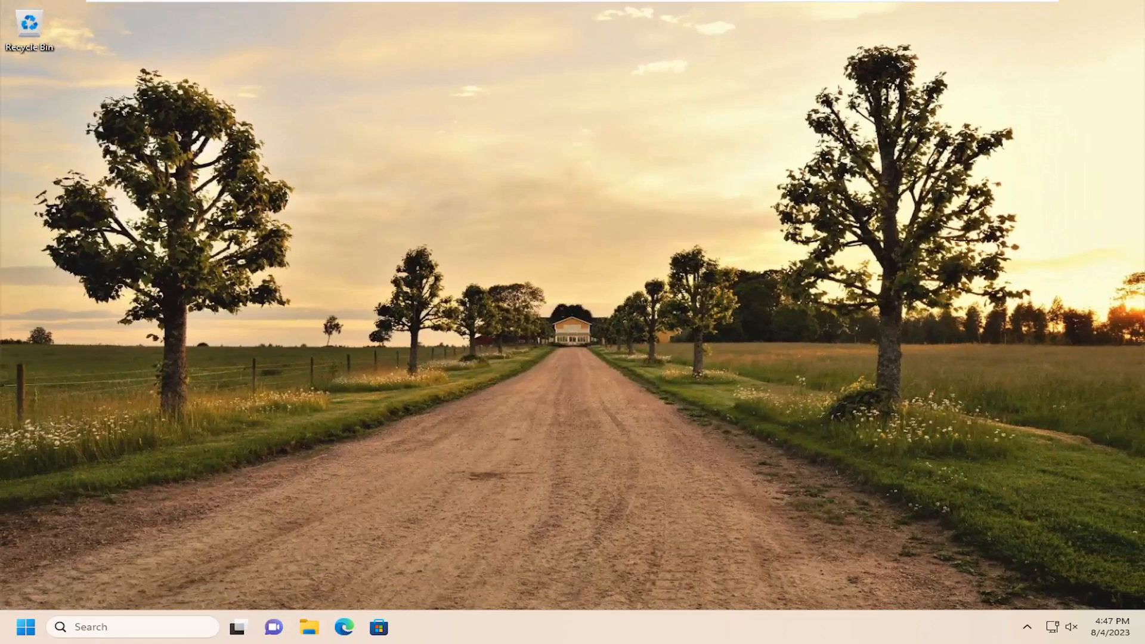
Step: Find 'Indexing Options' via Search and open its Advanced Options dialog
{"action": "left_click", "coordinate": [110, 626]}
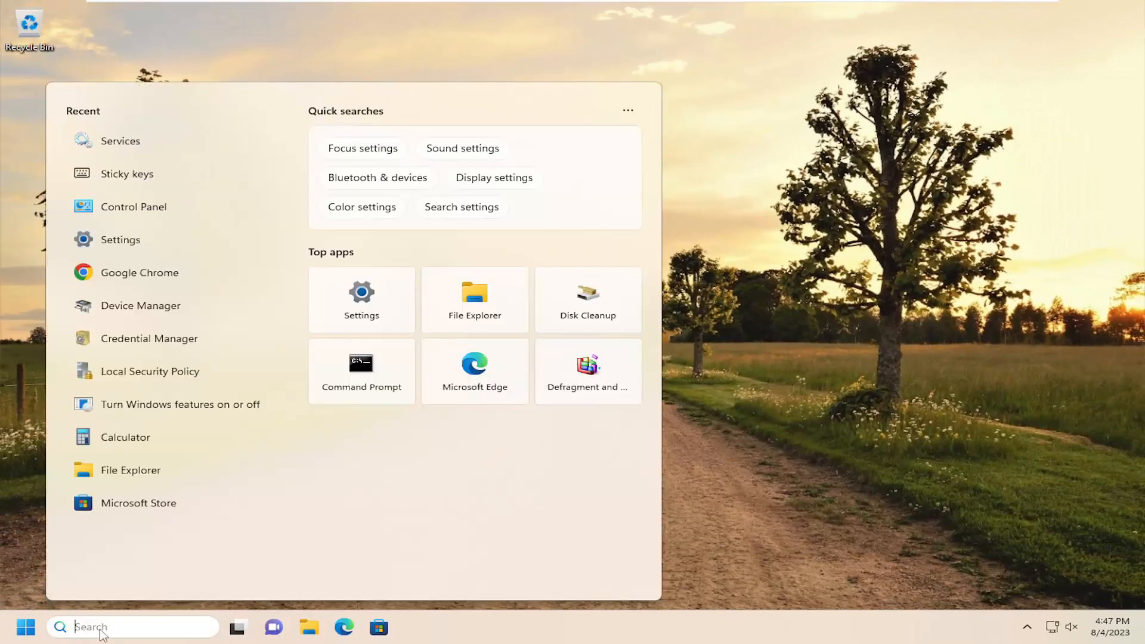
{"action": "type", "text": "indexing Options"}
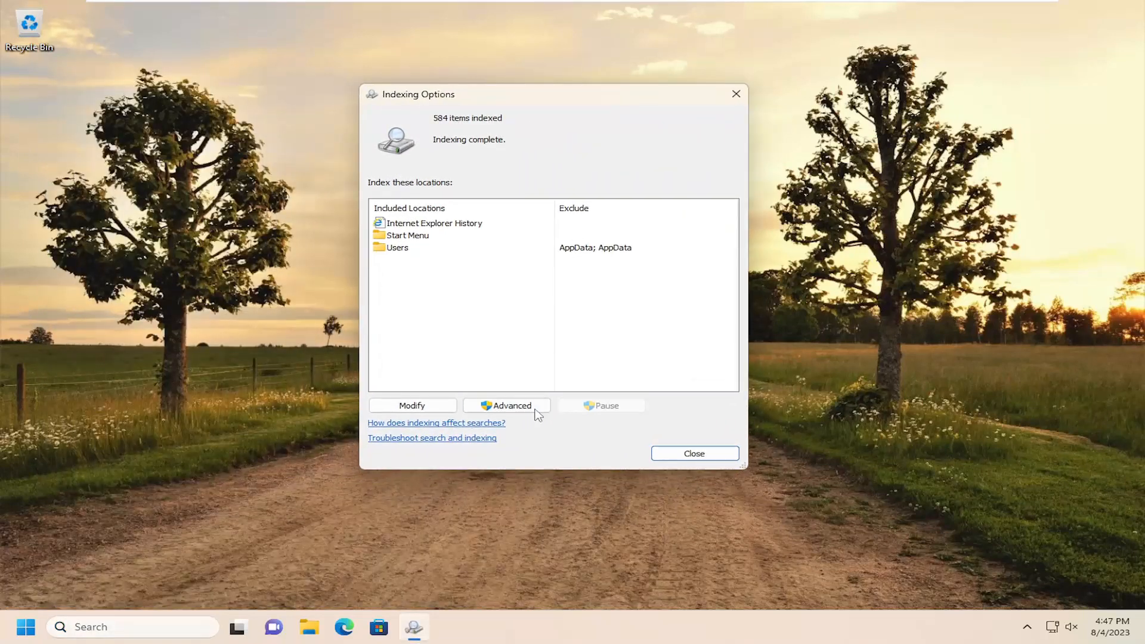
{"action": "left_click", "coordinate": [506, 405]}
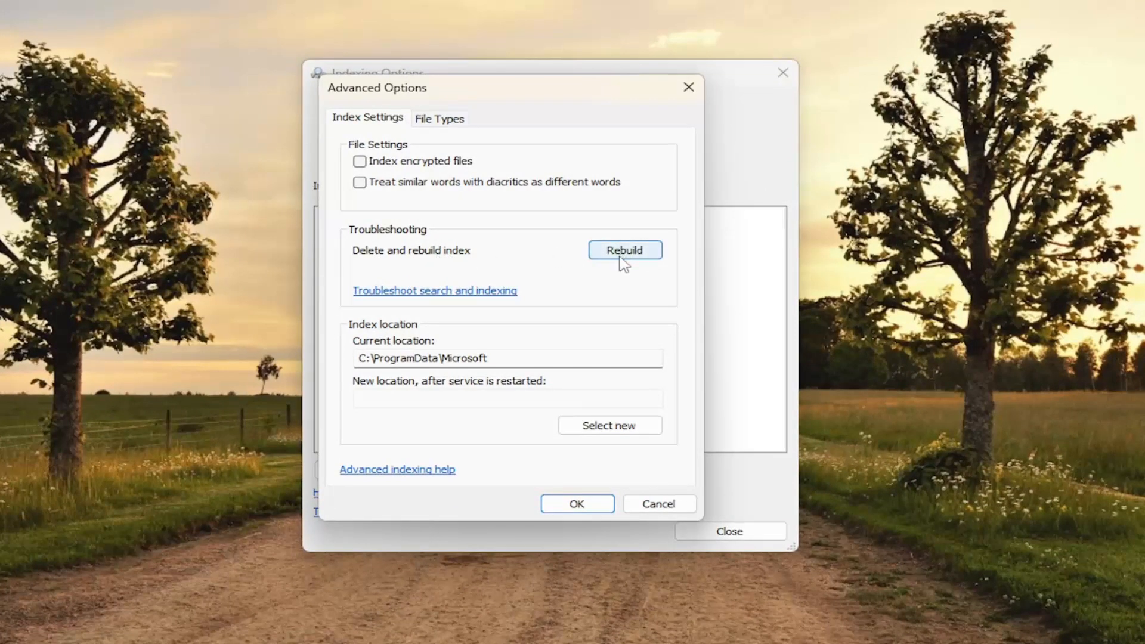
Step: Request a rebuild of the search index from Advanced Options
{"action": "left_click", "coordinate": [624, 250]}
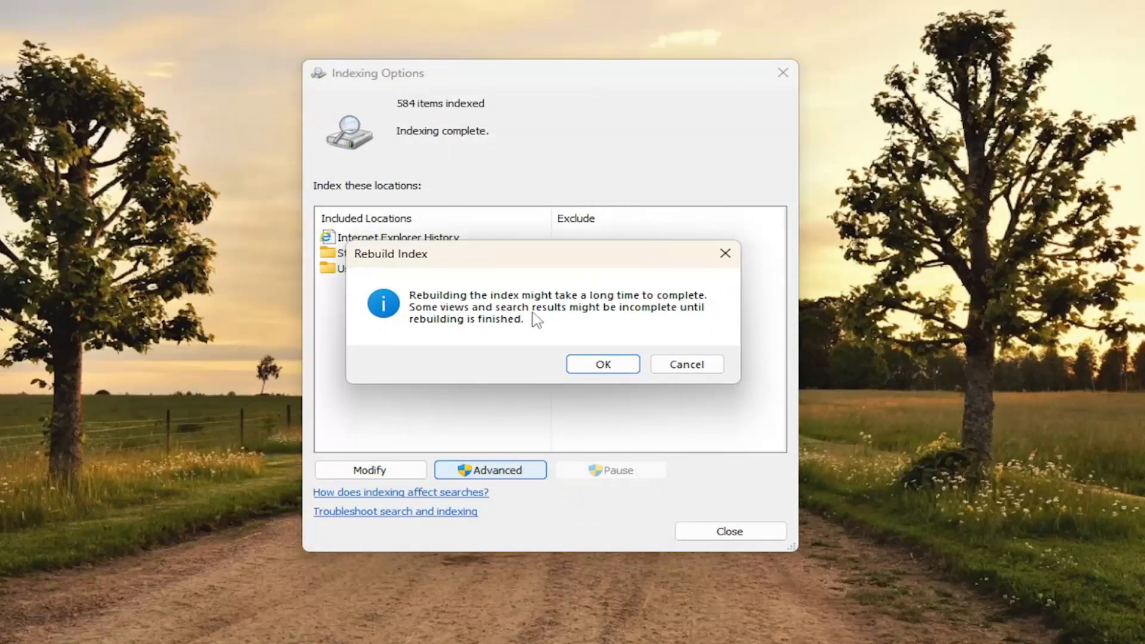
{"action": "mouse_move", "coordinate": [491, 314]}
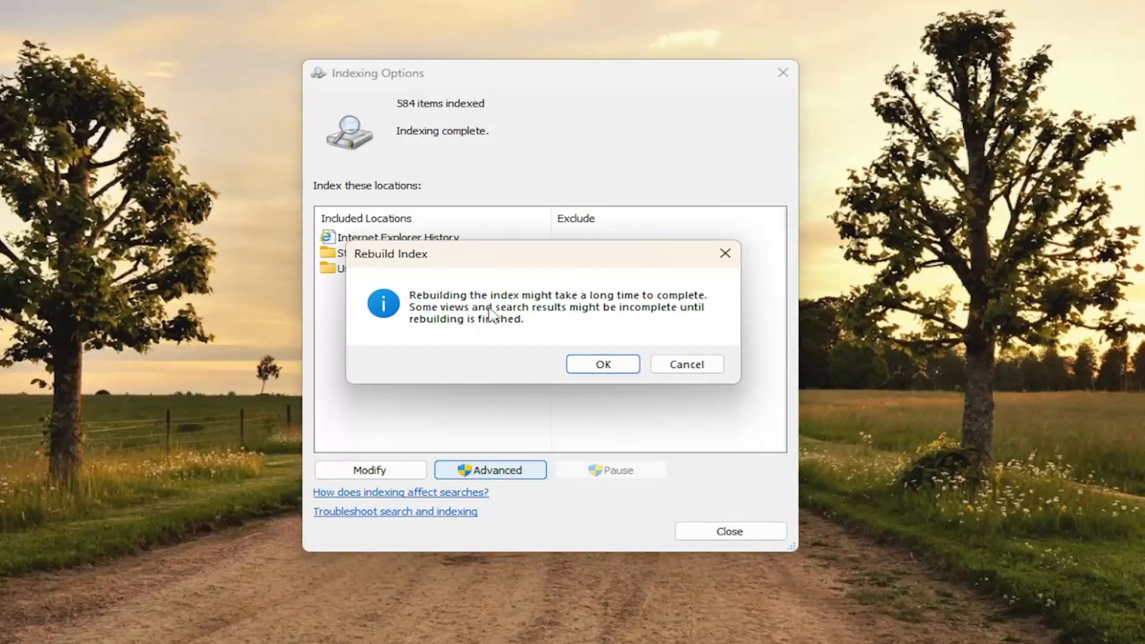
{"action": "mouse_move", "coordinate": [505, 334]}
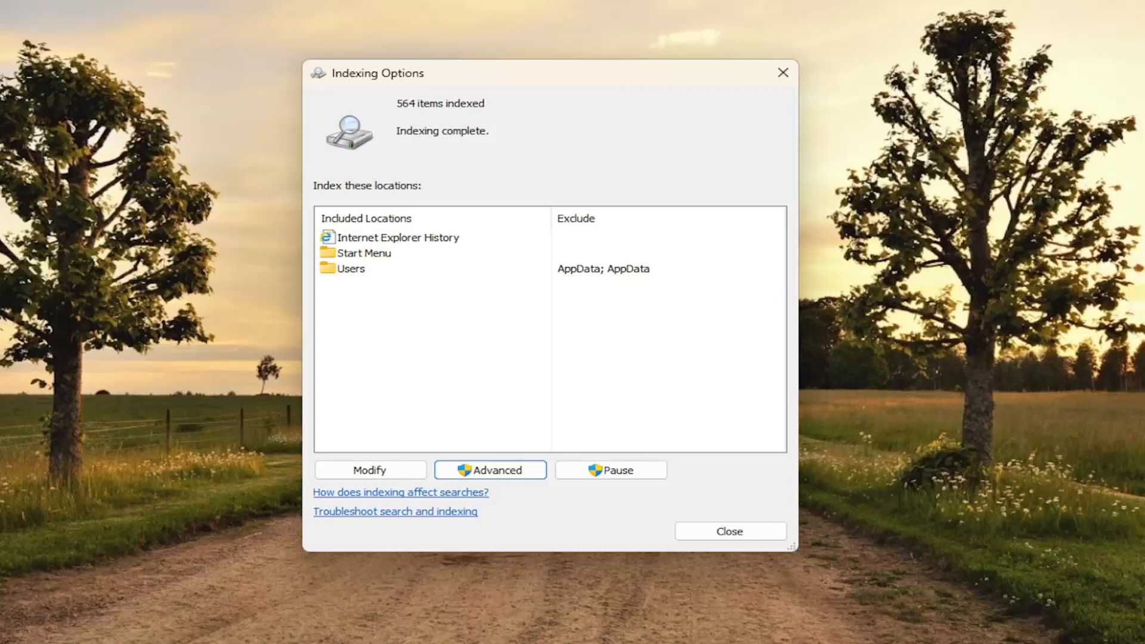
{"action": "mouse_move", "coordinate": [387, 130]}
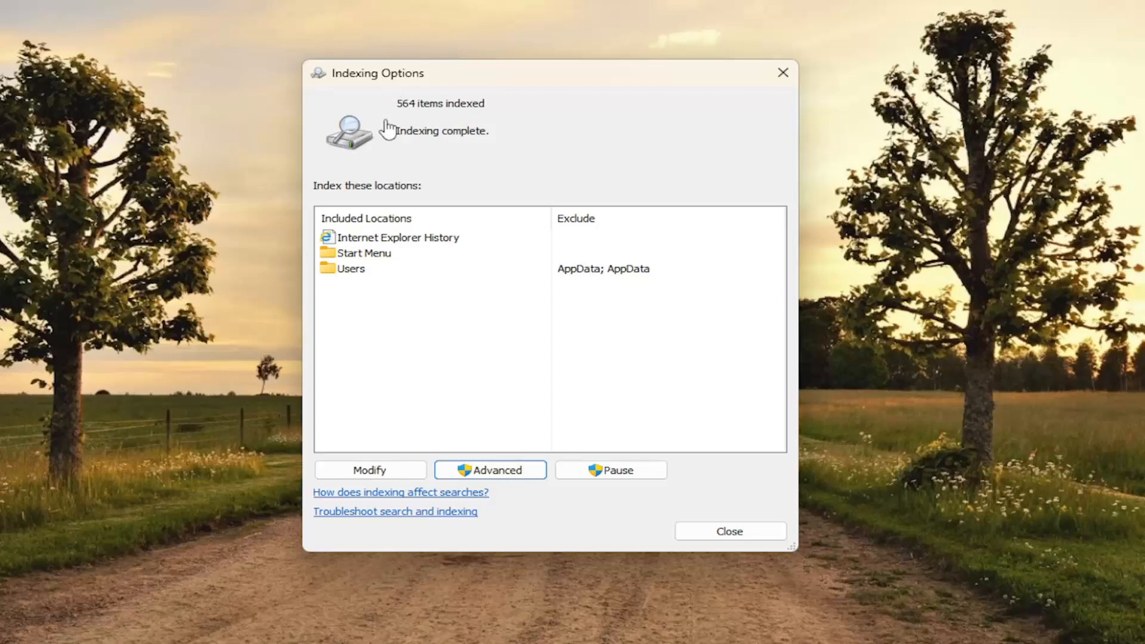
{"action": "mouse_move", "coordinate": [752, 90]}
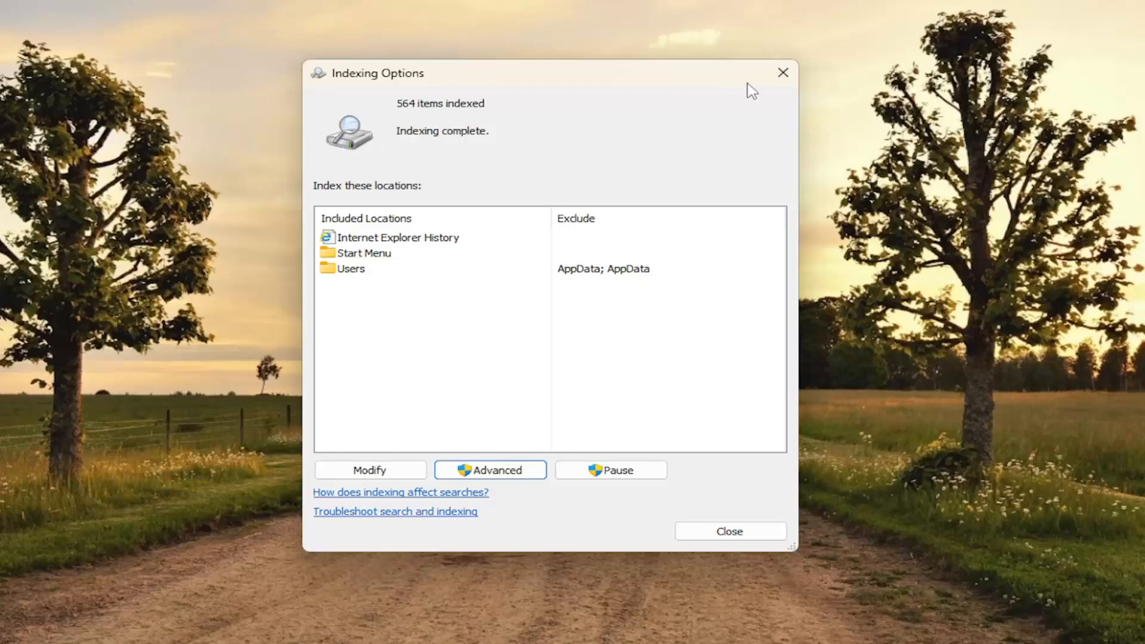